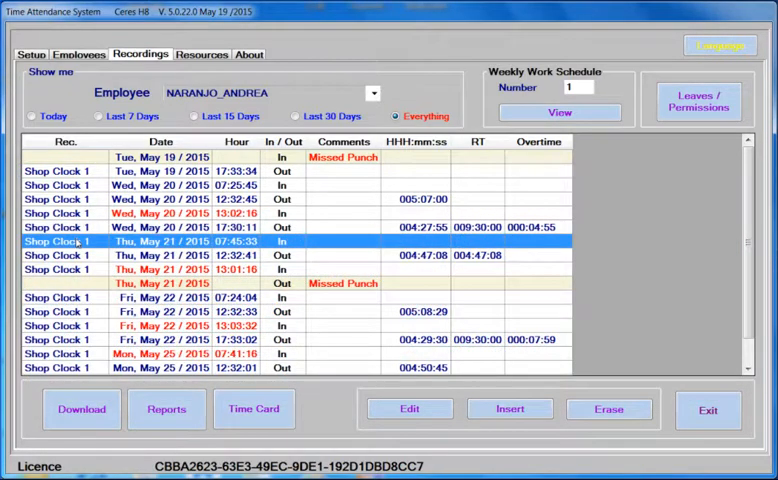
Step: Select recorder terminal 2, Admin Record, in the Resources list and start editing it
{"action": "left_click", "coordinate": [201, 54]}
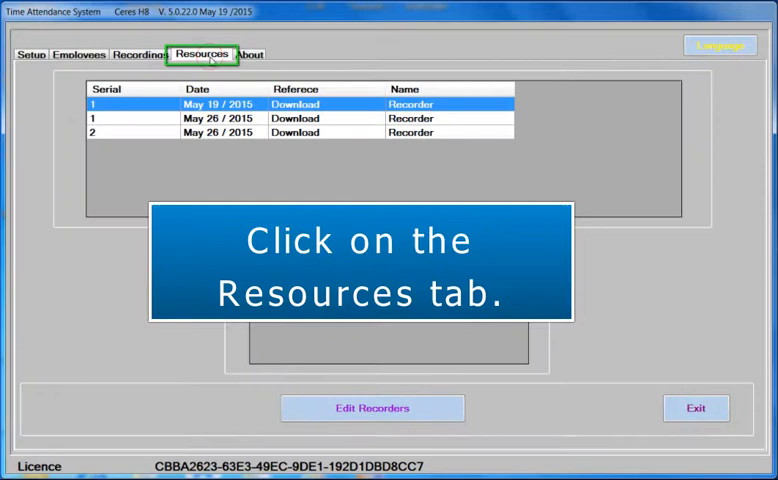
{"action": "left_click", "coordinate": [201, 54]}
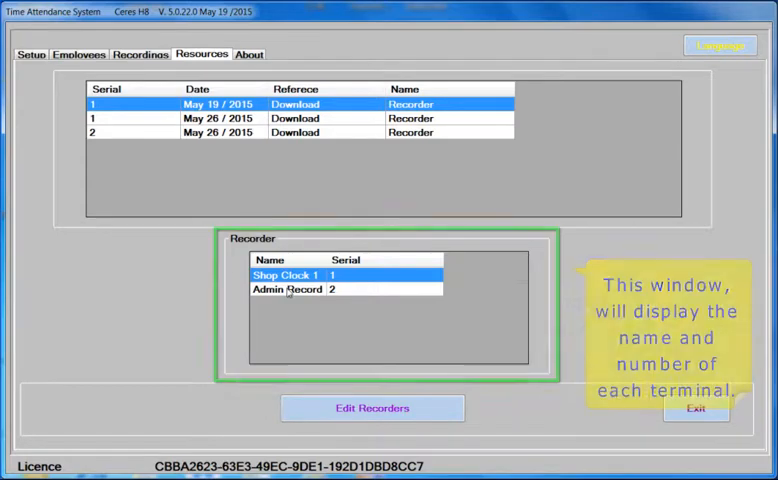
{"action": "left_click", "coordinate": [287, 289]}
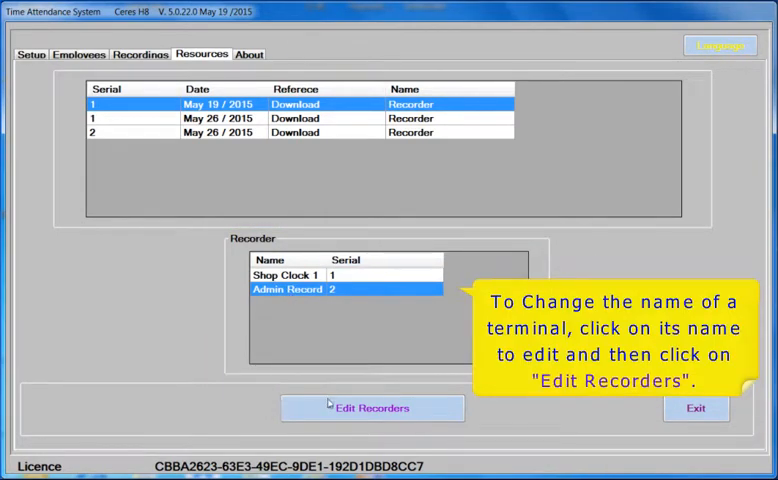
{"action": "left_click", "coordinate": [372, 408]}
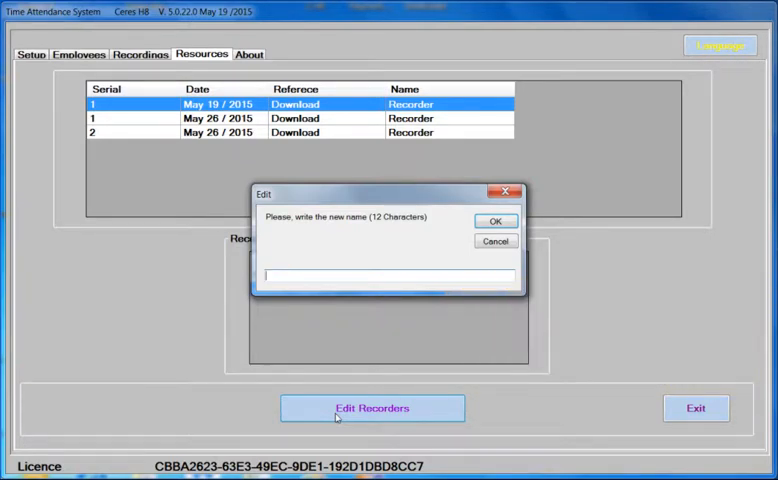
Step: Enter the name 'Admin Clock' for terminal 2 and confirm
{"action": "type", "text": "Ad"}
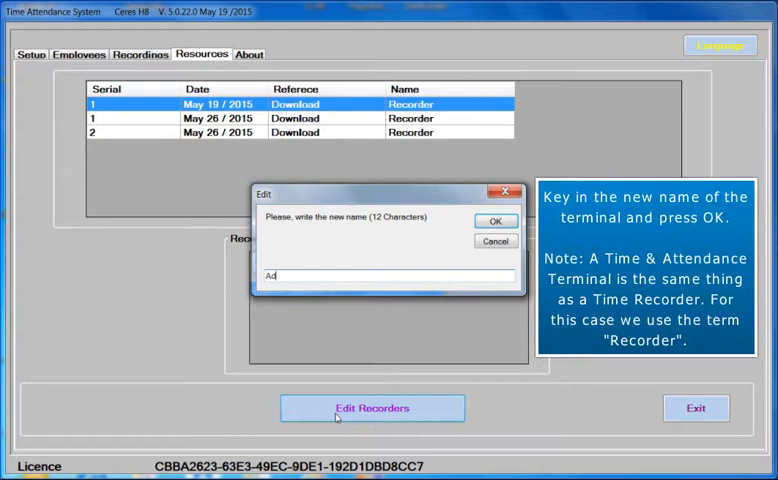
{"action": "type", "text": "min"}
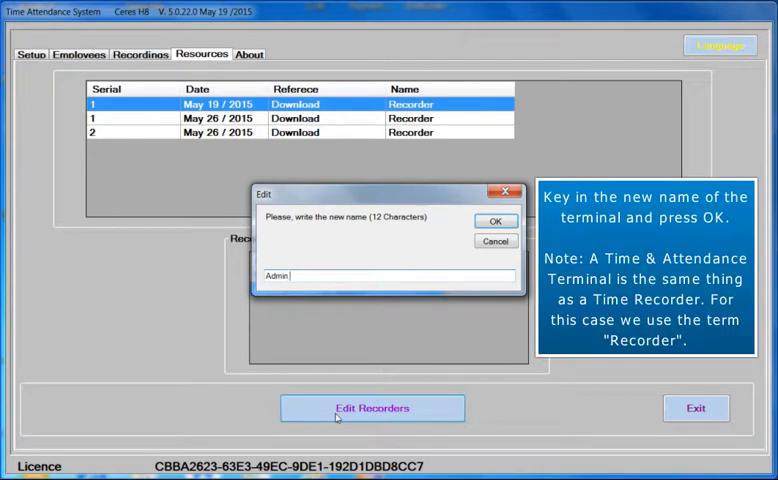
{"action": "type", "text": "Clo"}
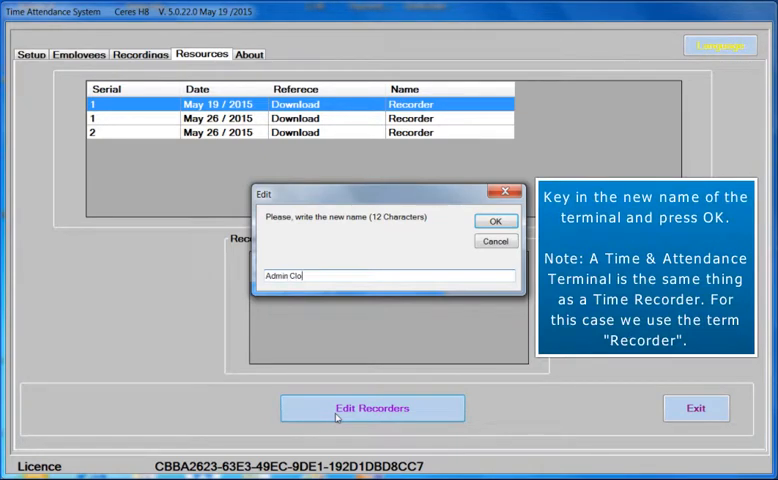
{"action": "type", "text": "ck"}
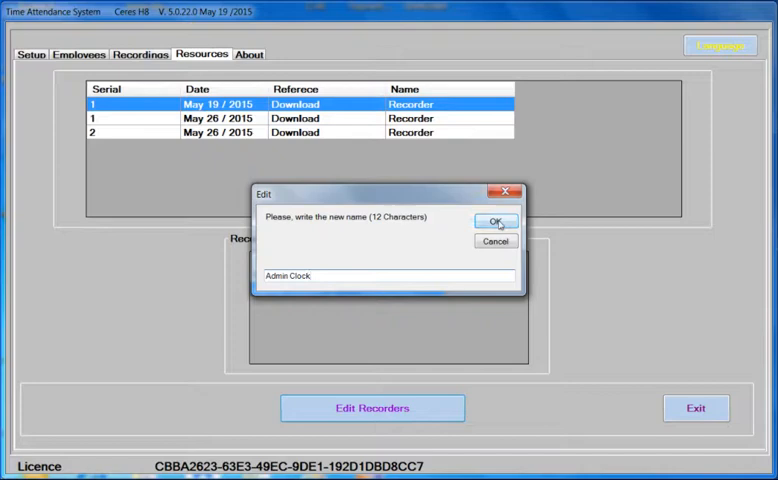
{"action": "left_click", "coordinate": [494, 221]}
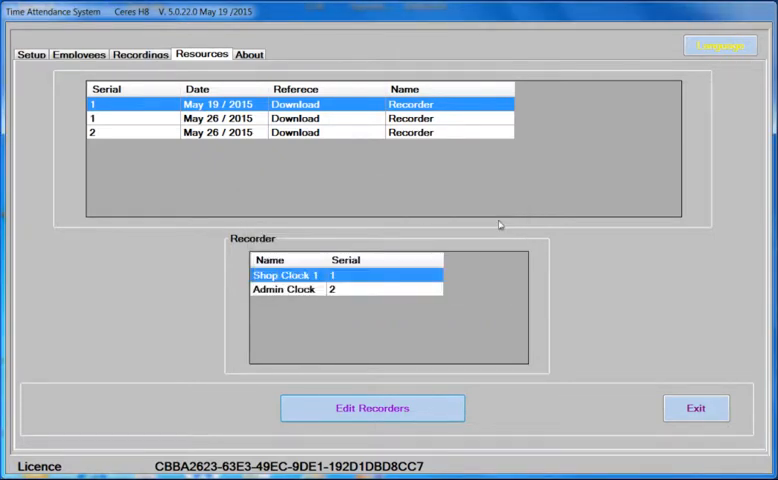
{"action": "left_click", "coordinate": [140, 54]}
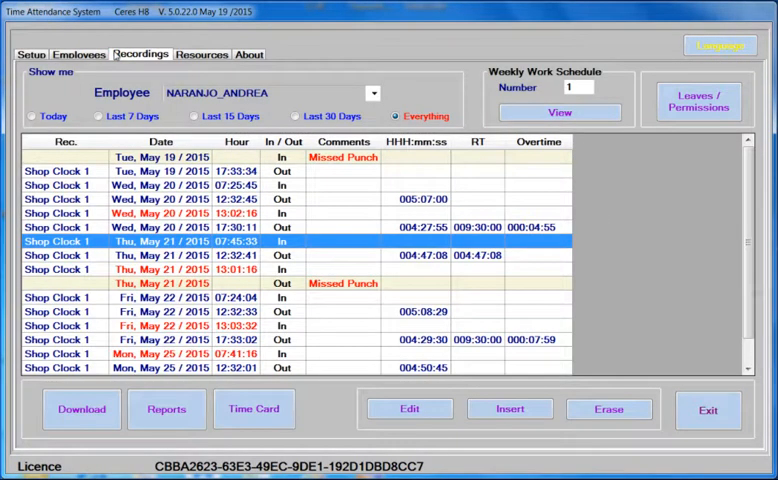
{"action": "left_click", "coordinate": [373, 92]}
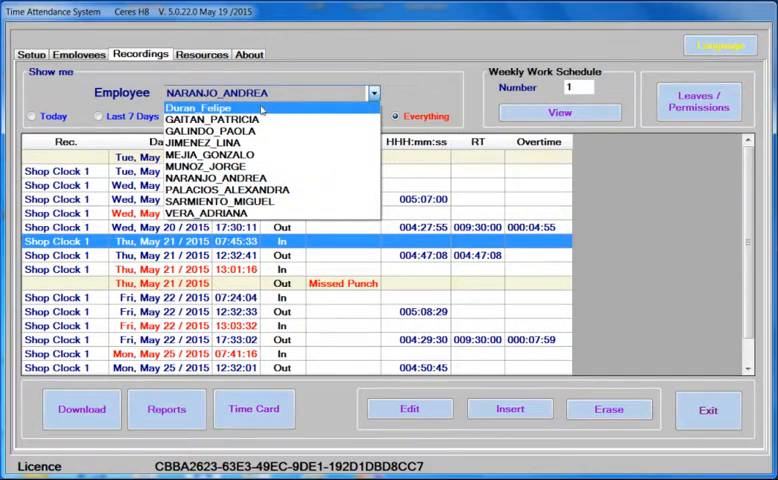
{"action": "left_click", "coordinate": [207, 108]}
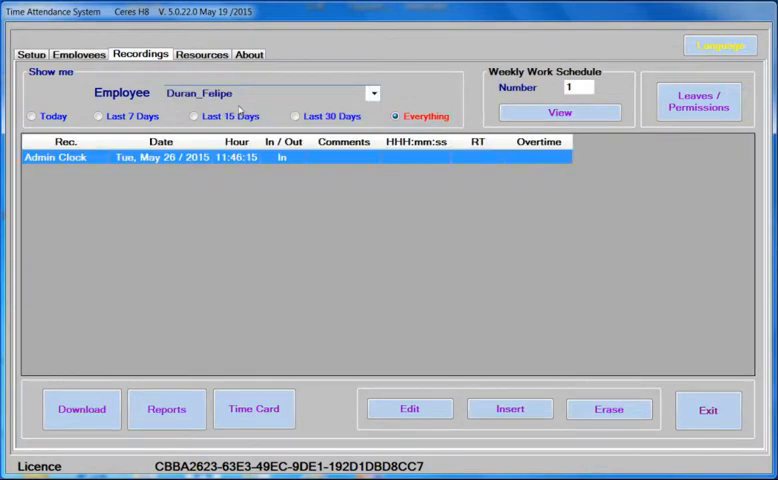
{"action": "mouse_move", "coordinate": [196, 192]}
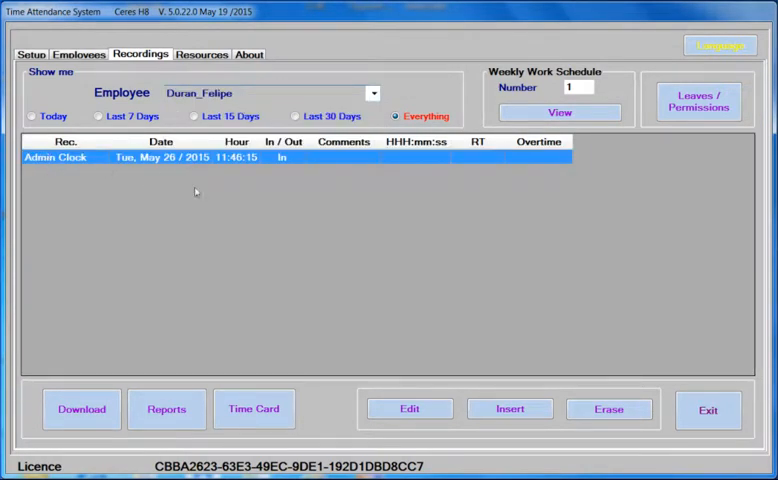